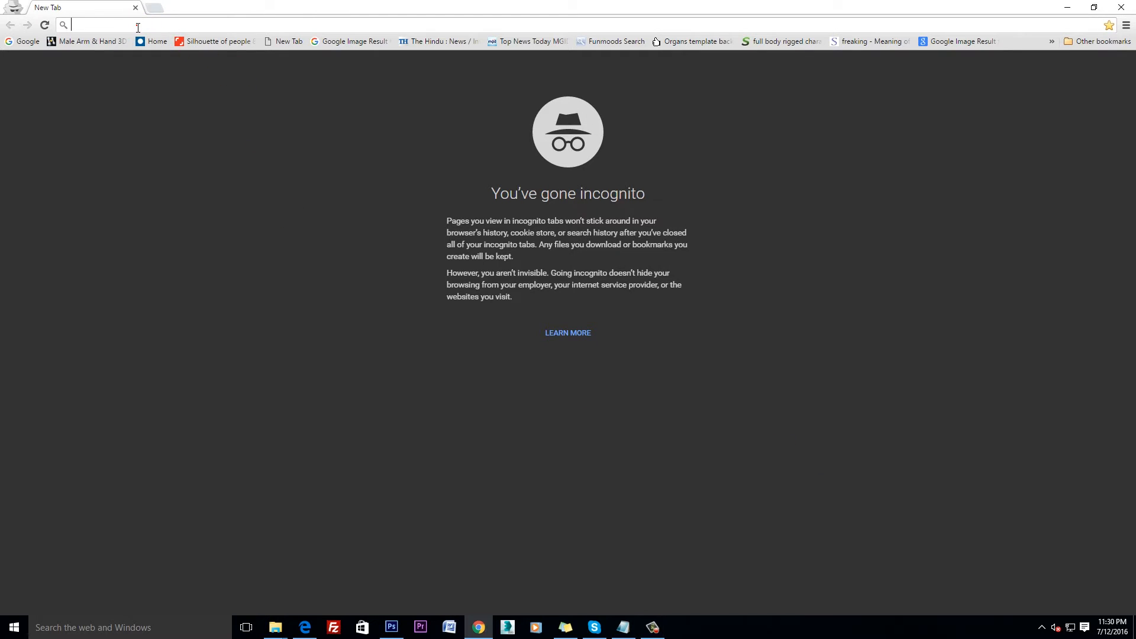
Load alldesigncreative.com in the incognito Chrome window to reach the site's homepage
{"action": "type", "text": "alldesigncreative.com"}
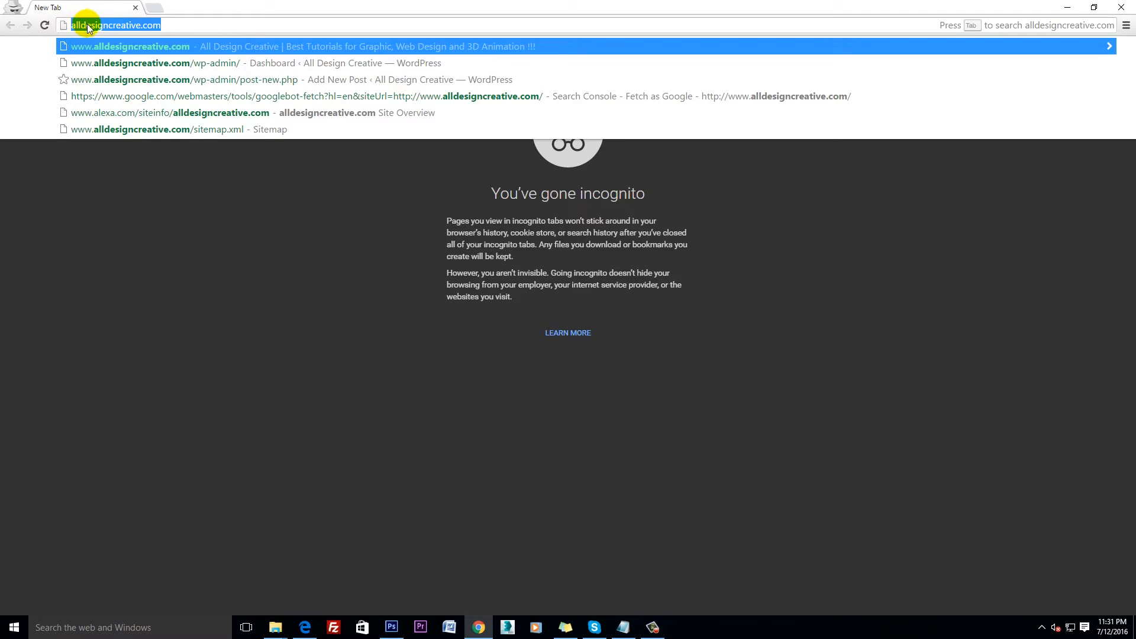
{"action": "left_click", "coordinate": [172, 25]}
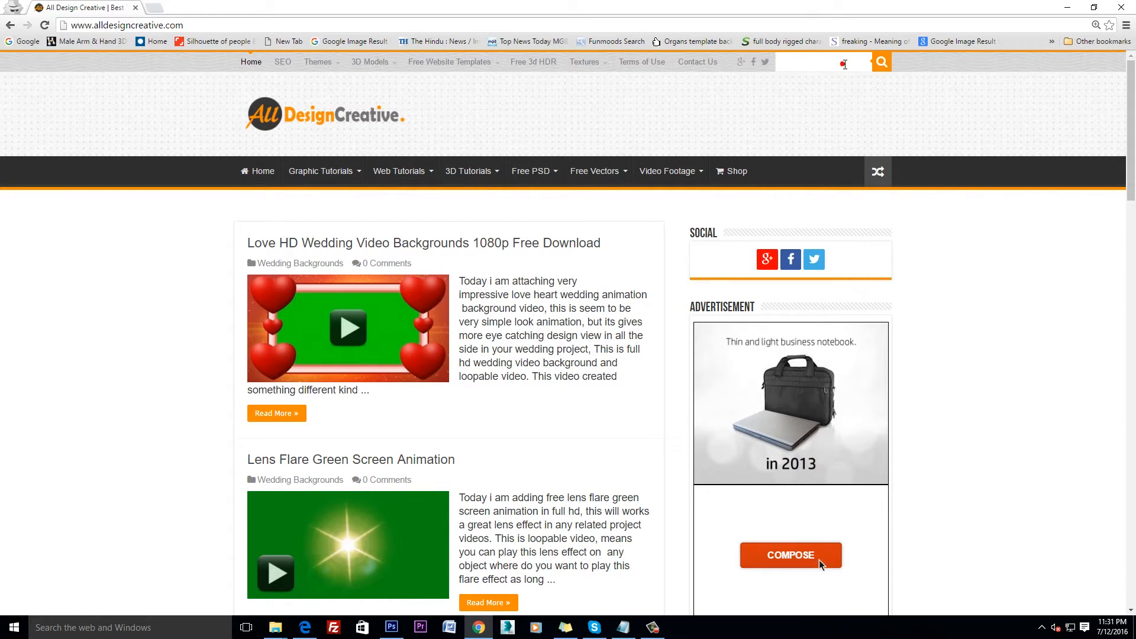
Search the site for 'best golden' and open the Best Golden Text Effect in Photoshop Tutorial
{"action": "type", "text": "best"}
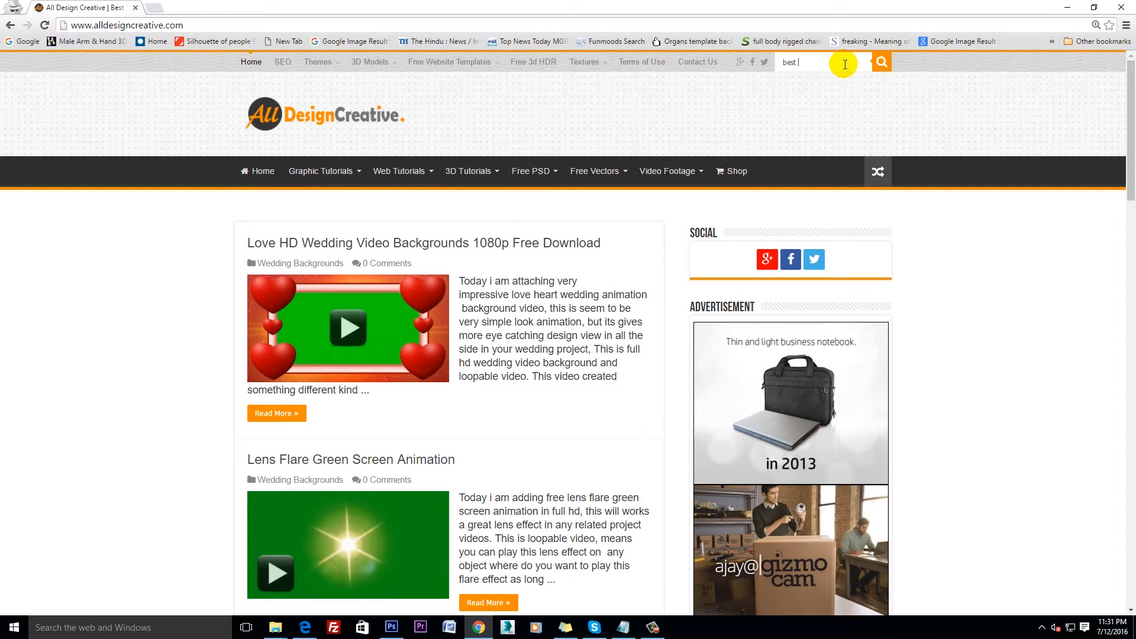
{"action": "type", "text": "golden"}
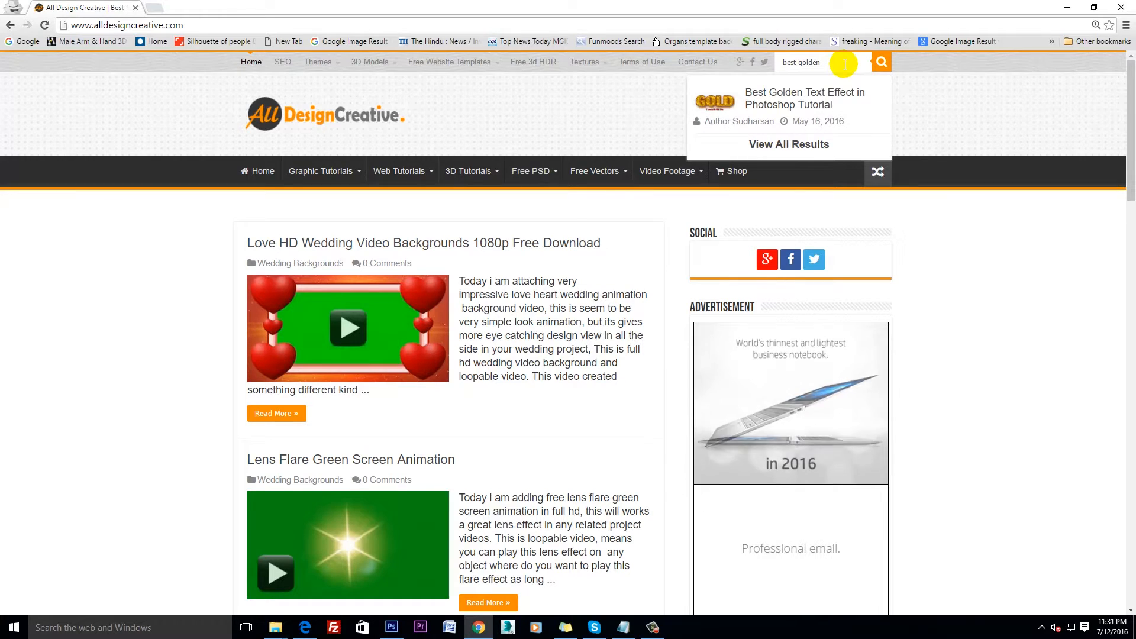
{"action": "mouse_move", "coordinate": [768, 96]}
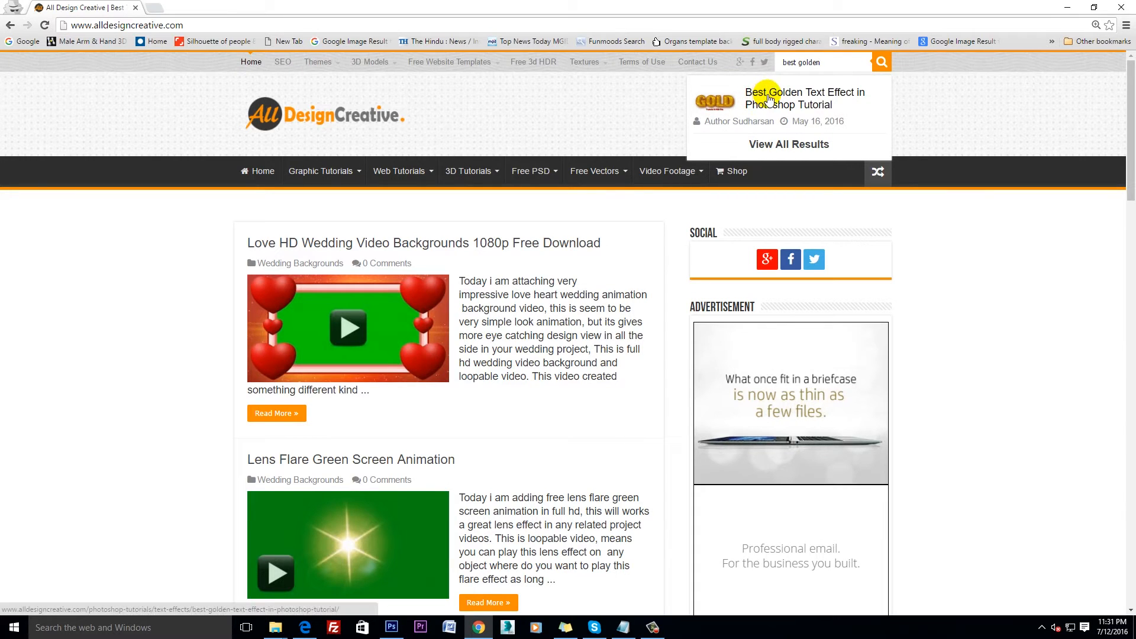
{"action": "left_click", "coordinate": [803, 98]}
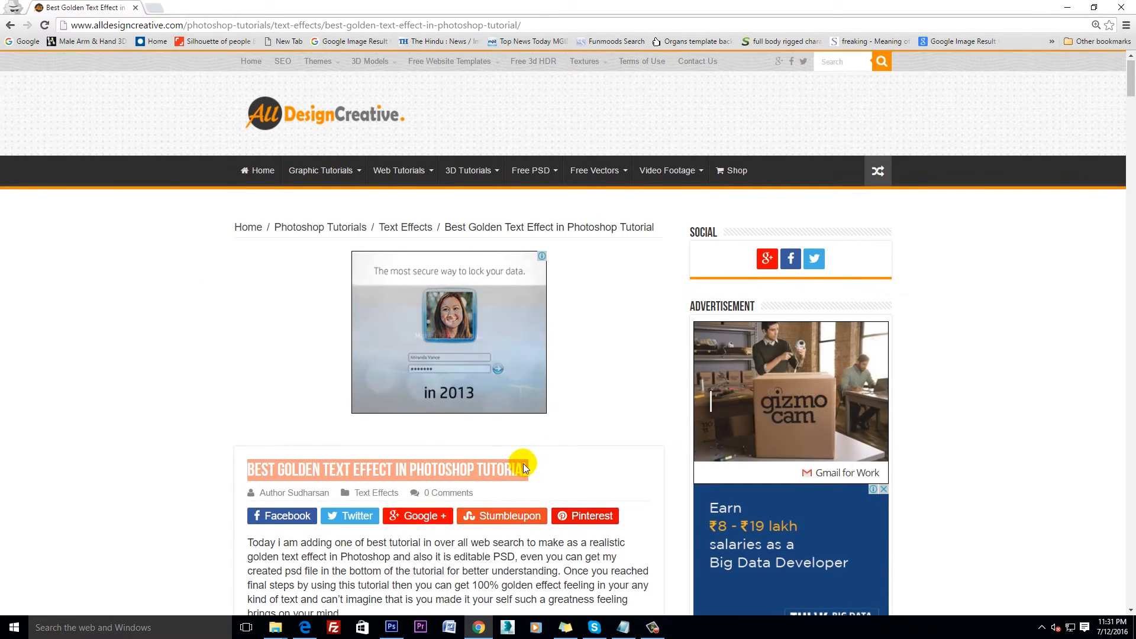
Scroll through the tutorial steps down to the finished GOLD image and PSD download link
{"action": "scroll", "scroll_direction": "down", "scroll_amount": 3}
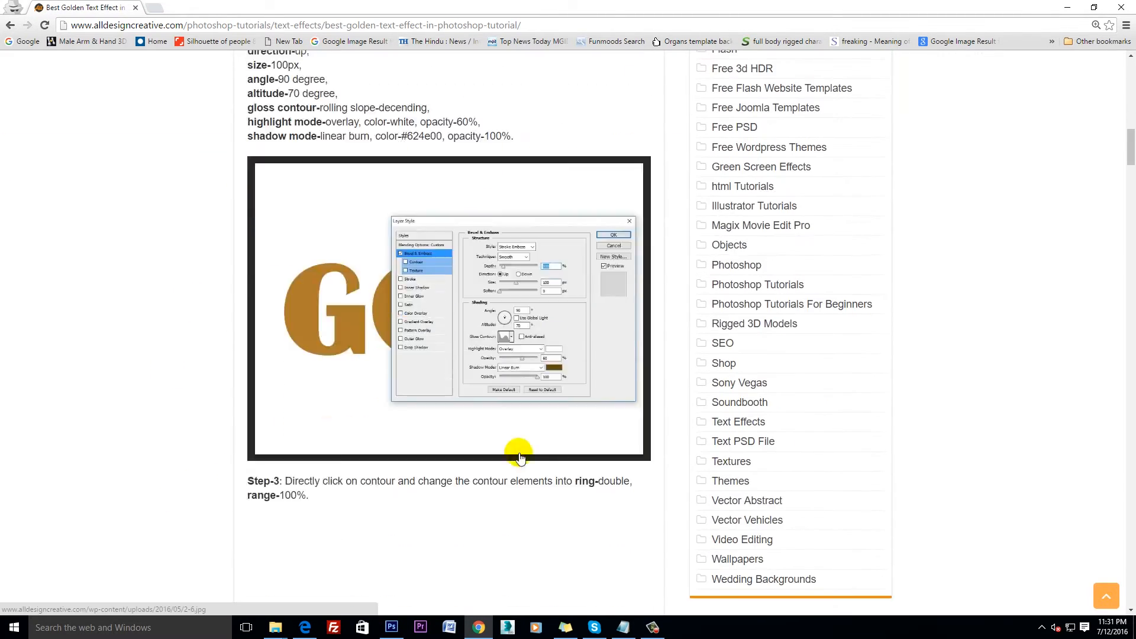
{"action": "scroll", "scroll_direction": "down", "scroll_amount": 3}
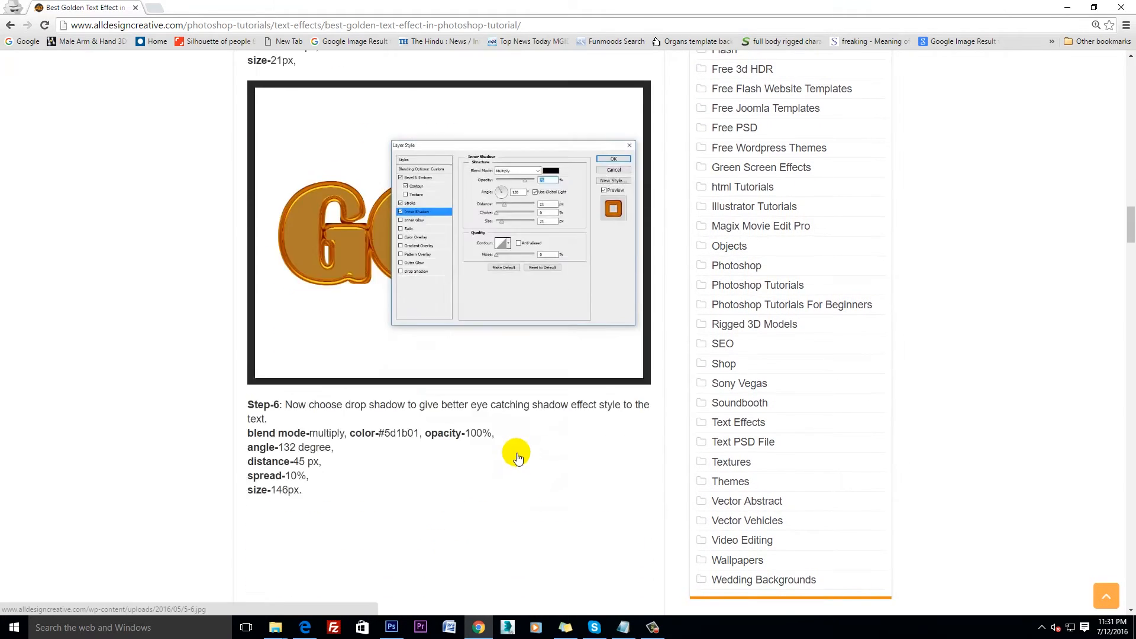
{"action": "scroll", "scroll_direction": "down", "scroll_amount": 3}
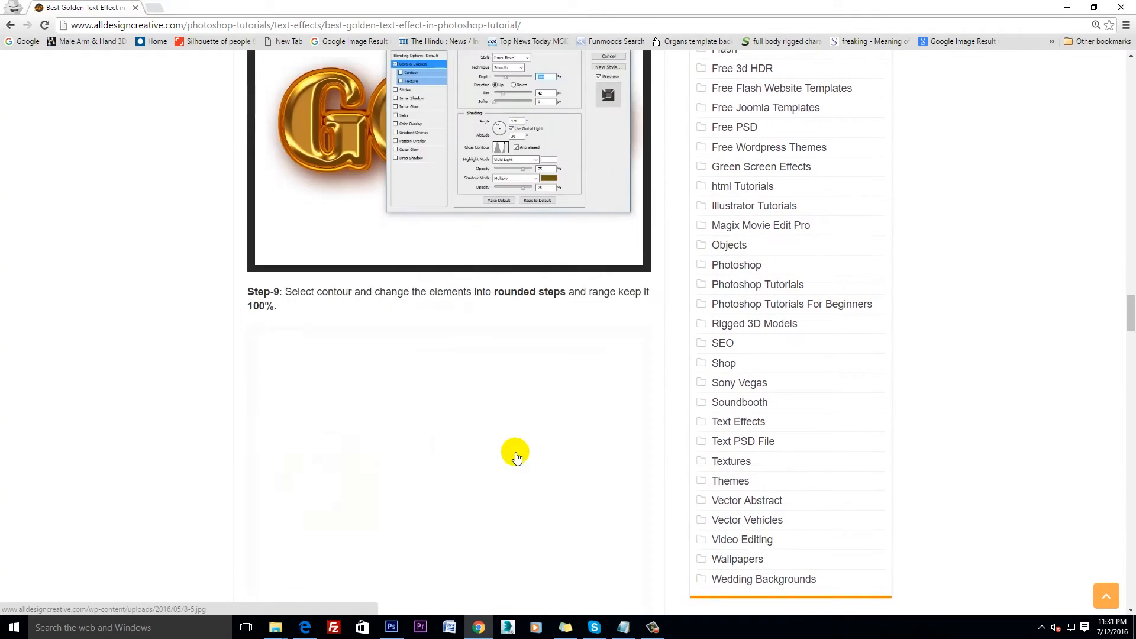
{"action": "scroll", "scroll_direction": "down", "scroll_amount": 3}
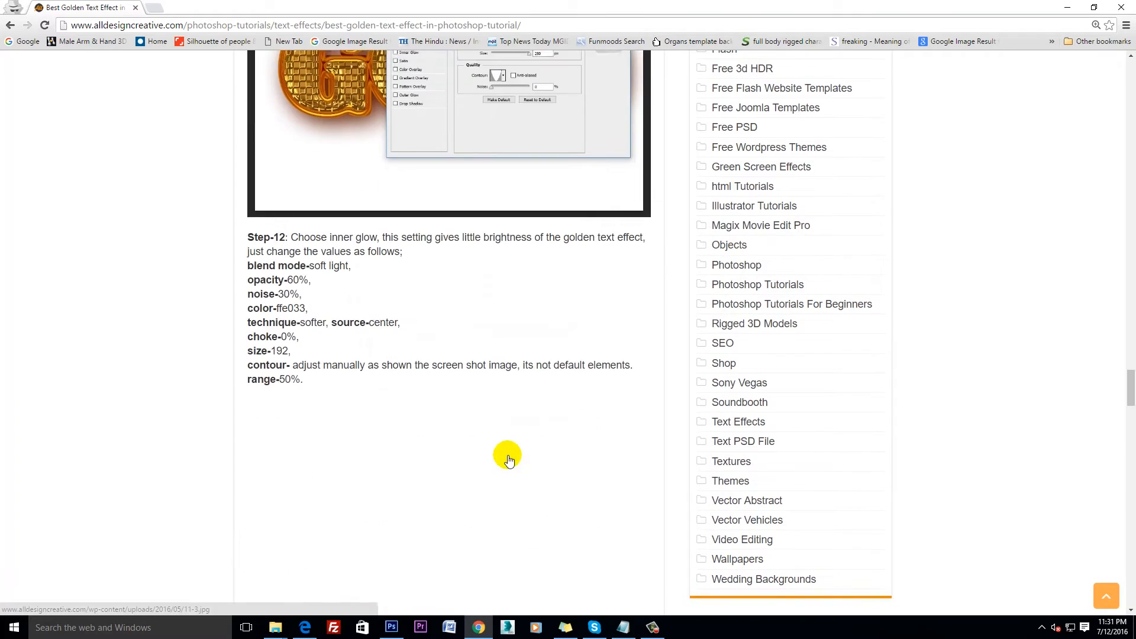
{"action": "scroll", "scroll_direction": "down", "scroll_amount": 3}
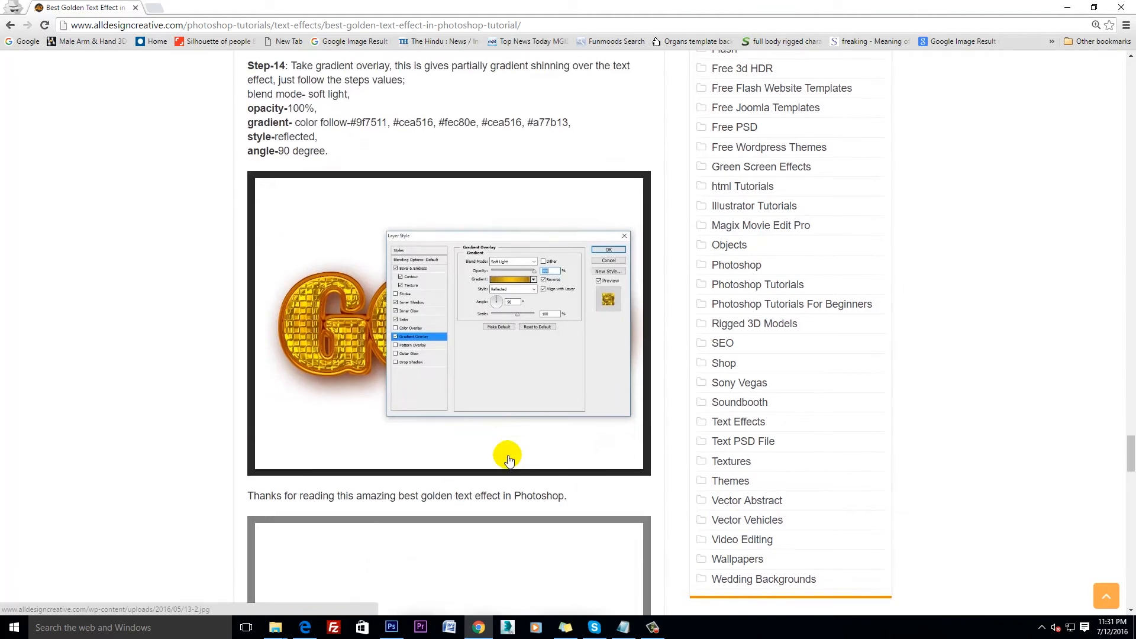
{"action": "scroll", "scroll_direction": "down", "scroll_amount": 3}
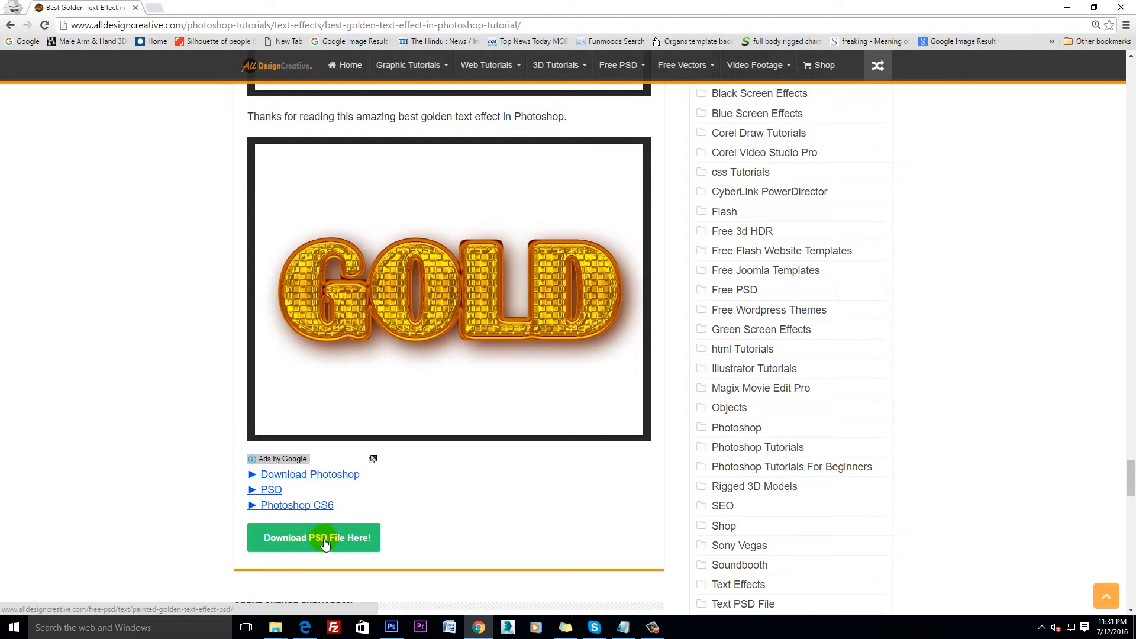
Go to the download page and download the Painted Golden Text Effect PSD zip file
{"action": "left_click", "coordinate": [312, 537]}
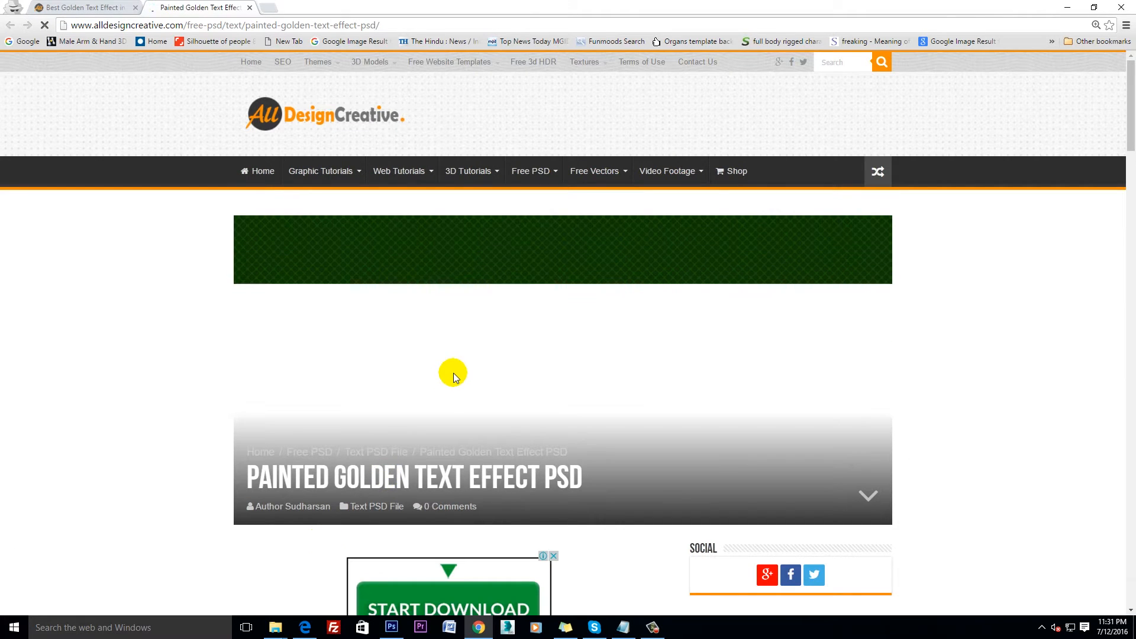
{"action": "scroll", "scroll_direction": "down", "scroll_amount": 3}
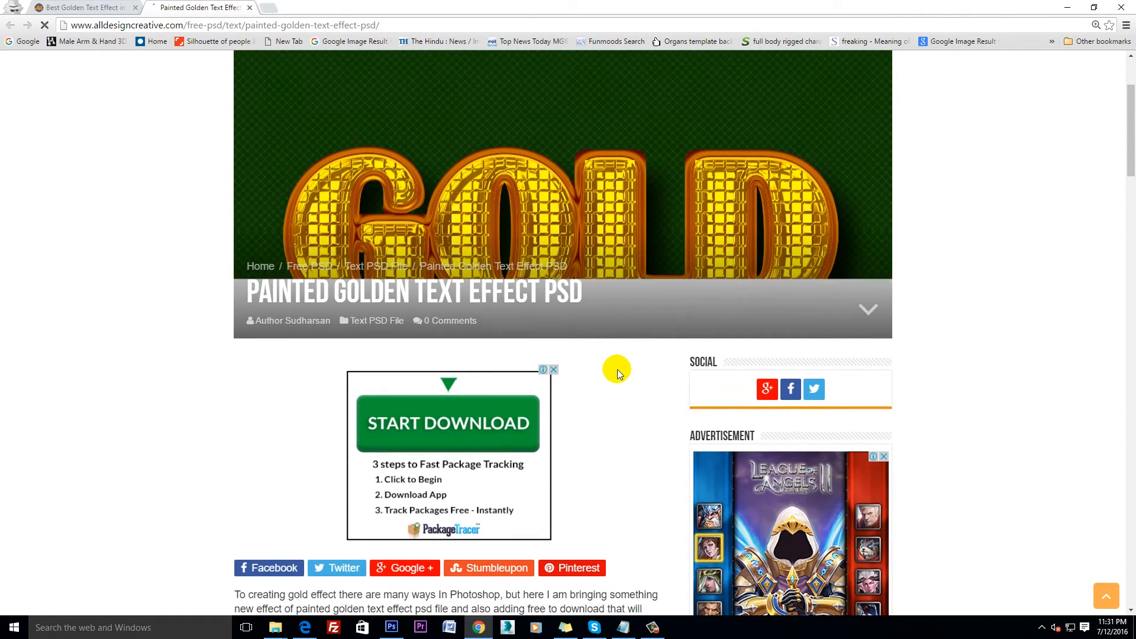
{"action": "scroll", "scroll_direction": "down", "scroll_amount": 3}
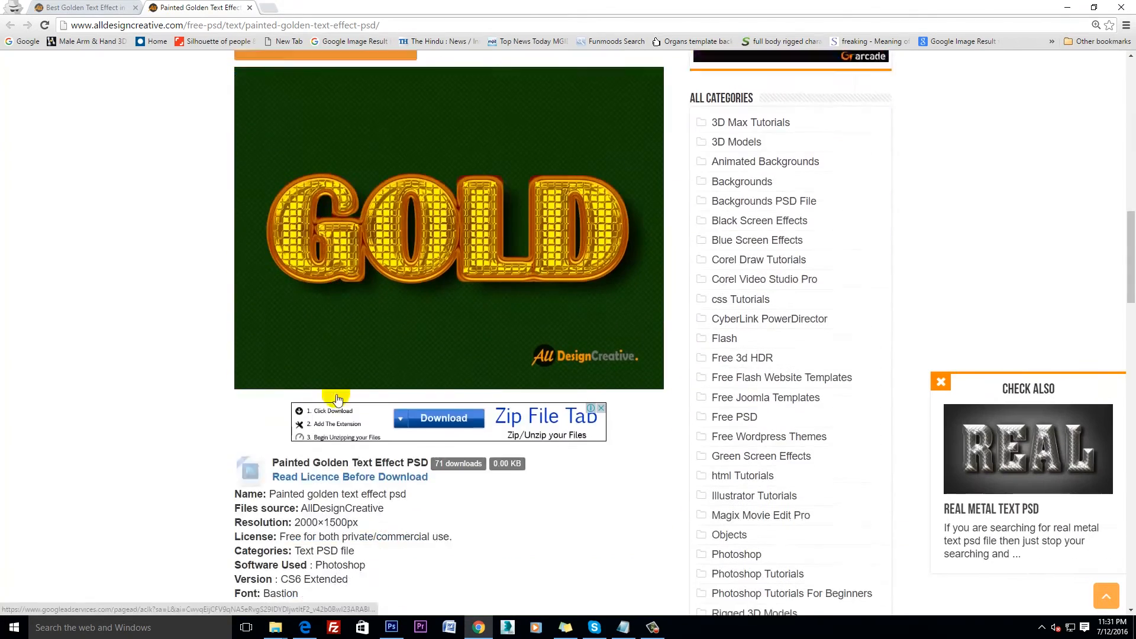
{"action": "scroll", "scroll_direction": "down", "scroll_amount": 3}
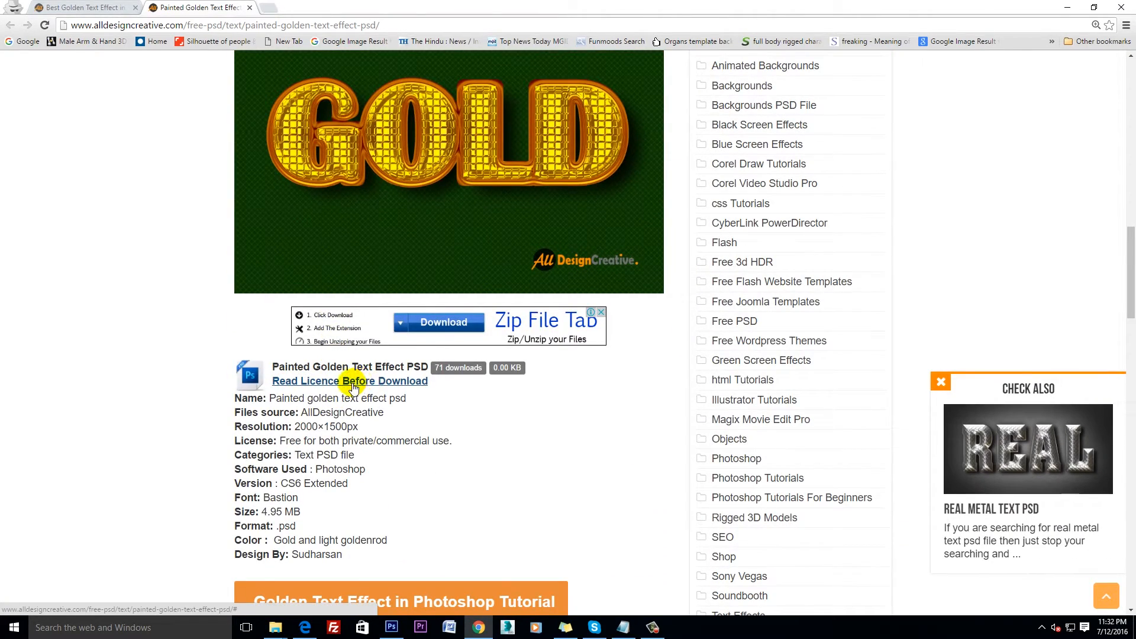
{"action": "left_click", "coordinate": [350, 380]}
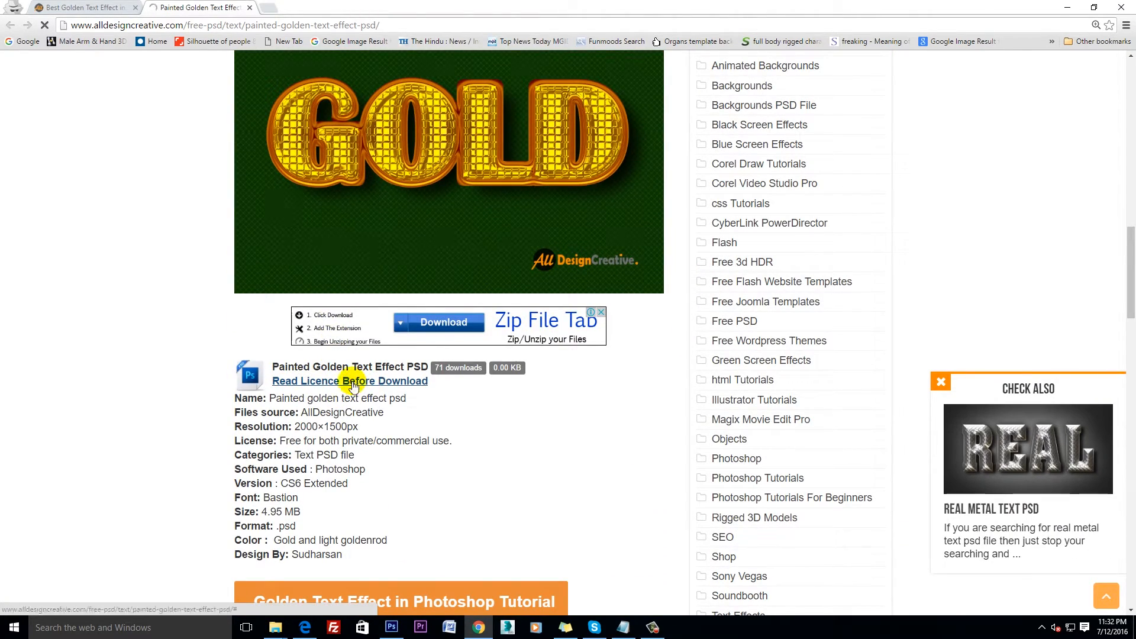
{"action": "left_click", "coordinate": [350, 380]}
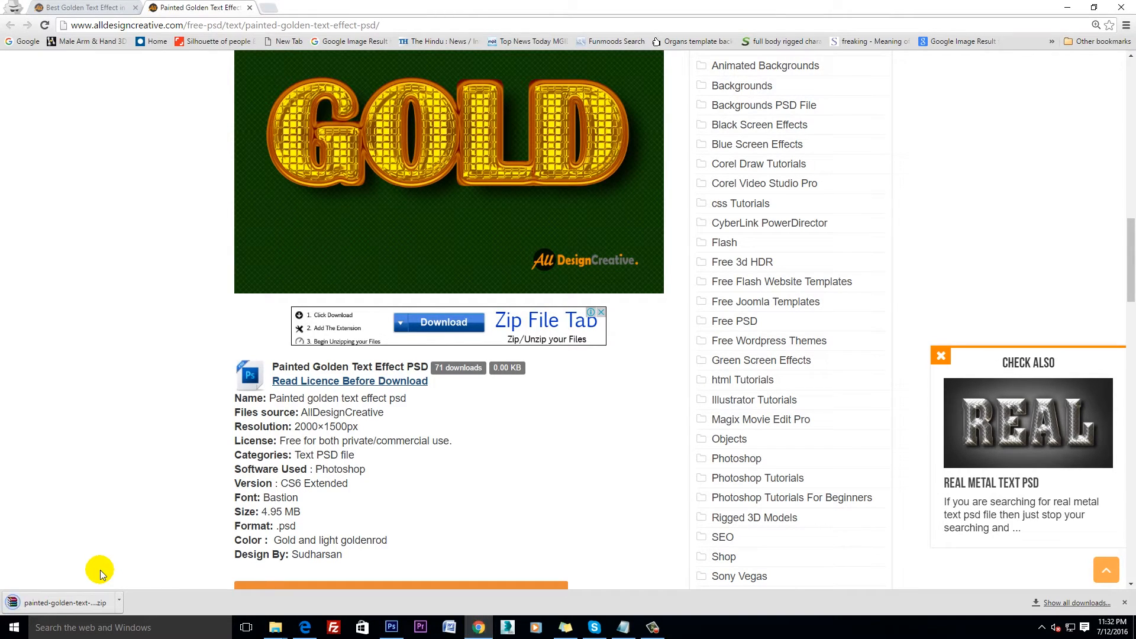
Open the downloaded painted gold PSD and edit the Base Layer Gold Style smart object's contents
{"action": "left_click", "coordinate": [1075, 602]}
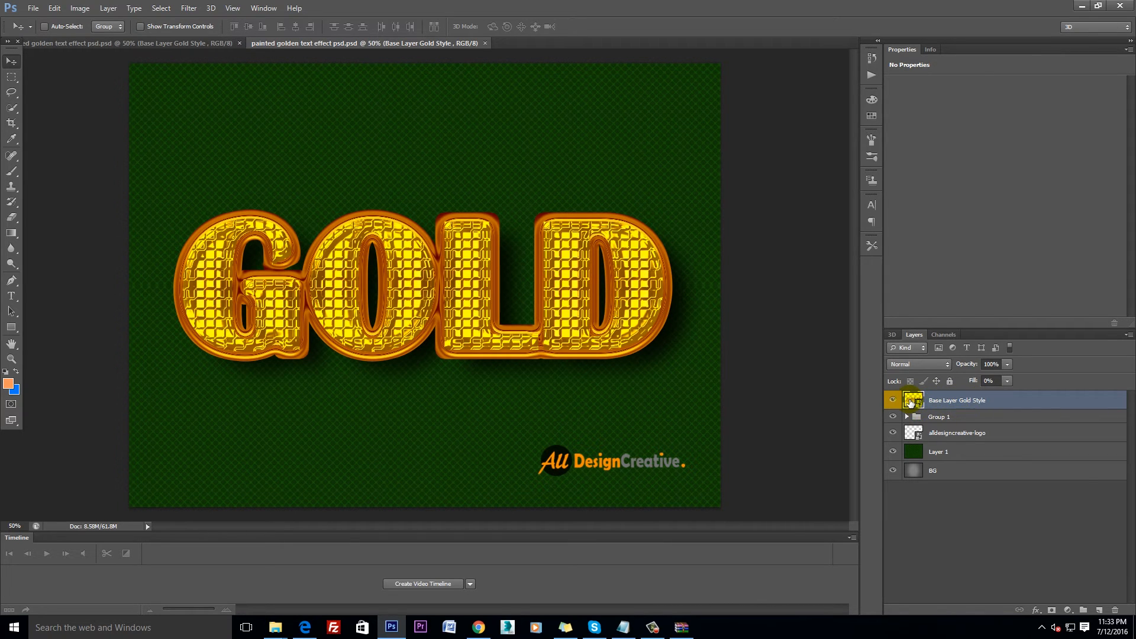
{"action": "double_click", "coordinate": [914, 398]}
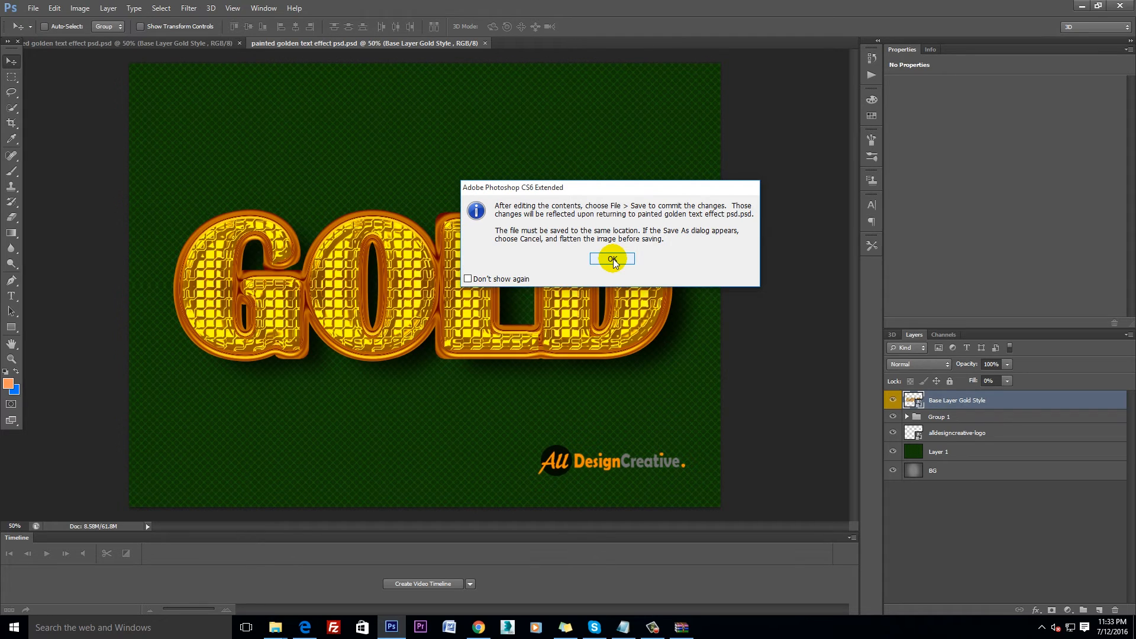
{"action": "left_click", "coordinate": [612, 259]}
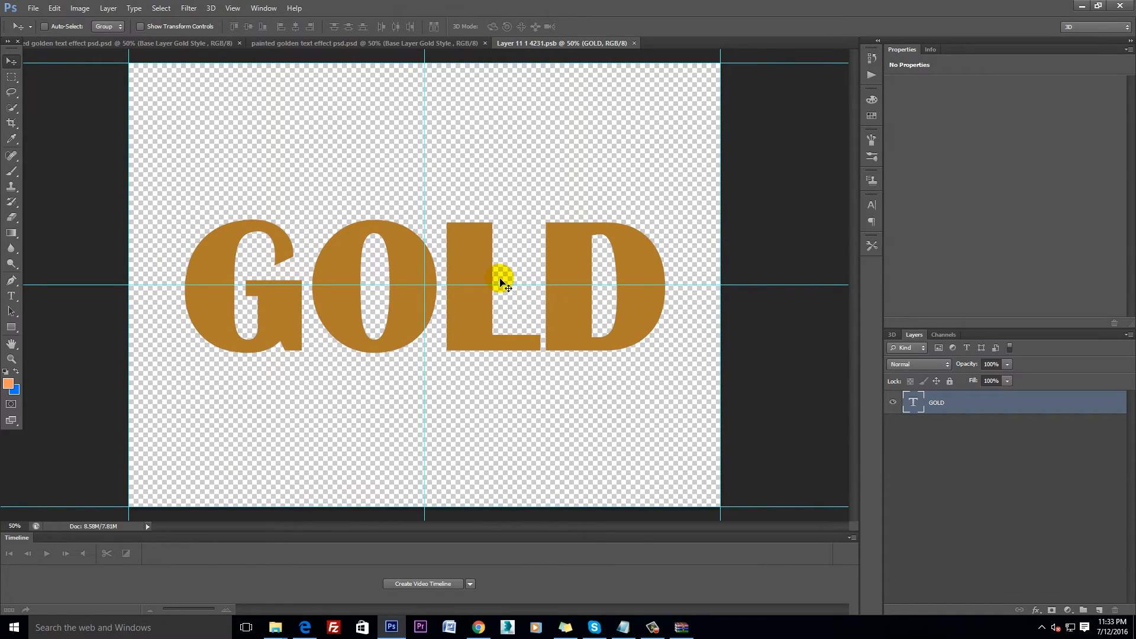
Edit the GOLD text layer with the Type tool so the gold-tile design reads LOVE
{"action": "left_click", "coordinate": [12, 296]}
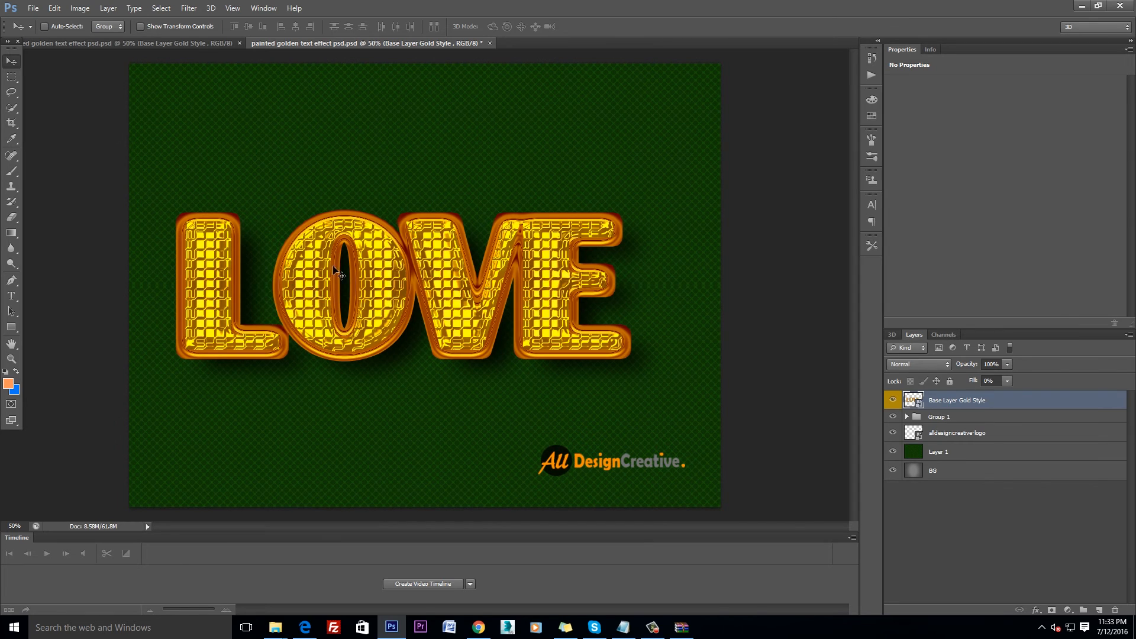
{"action": "mouse_move", "coordinate": [942, 296]}
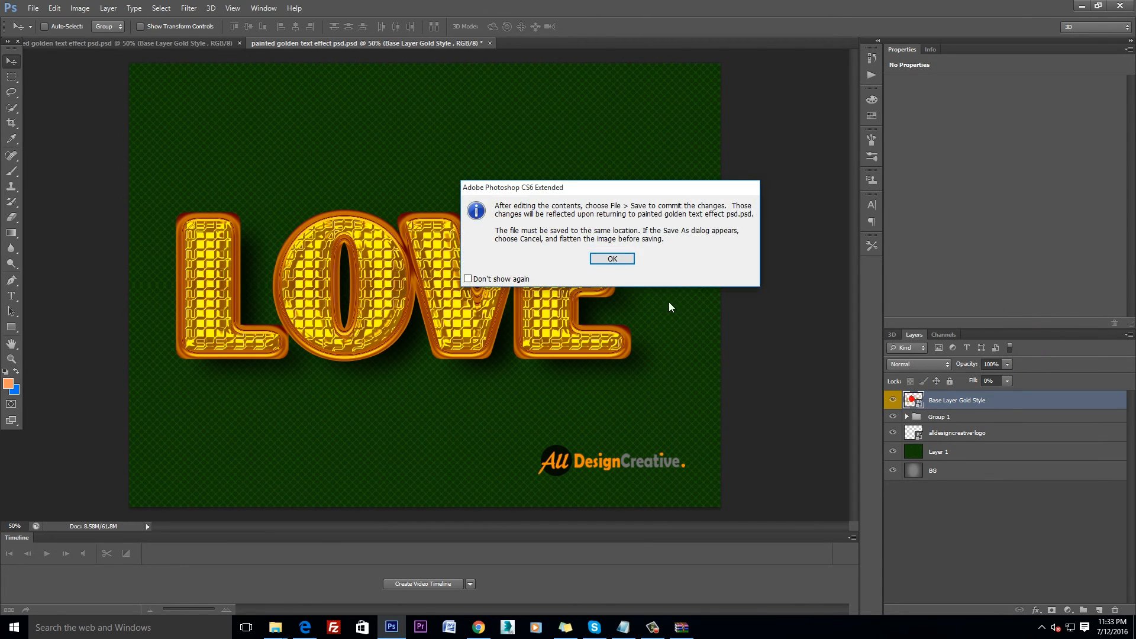
Change the smart object's LOVE text to DEAR and save it back into the green gold-tile design
{"action": "left_click", "coordinate": [610, 259]}
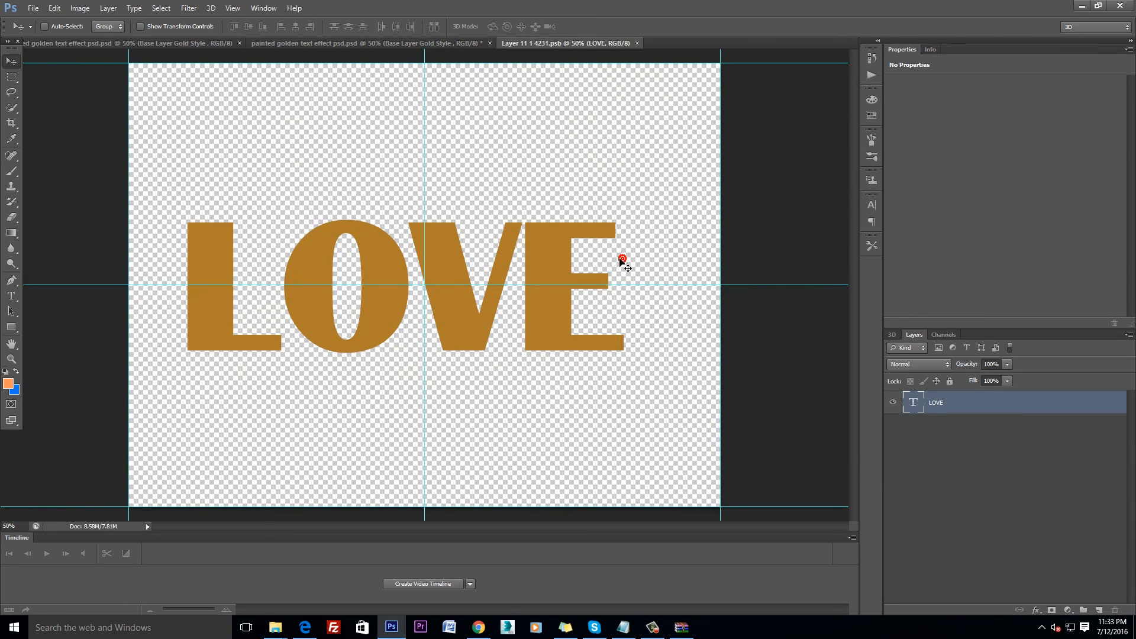
{"action": "left_click", "coordinate": [12, 297]}
{"action": "type", "text": "DEAR"}
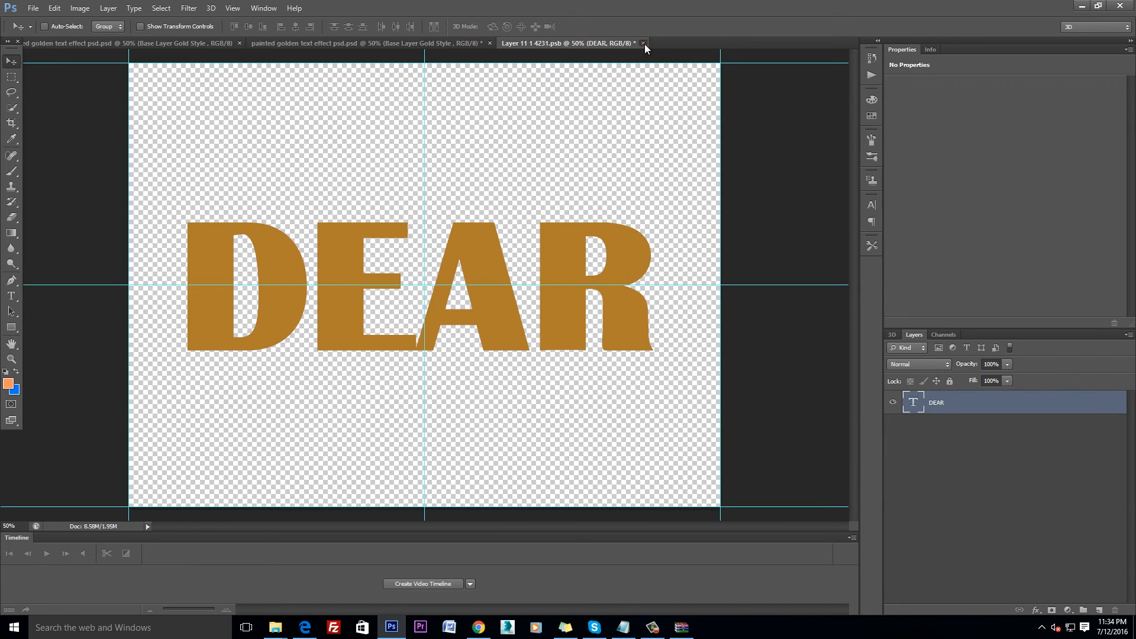
{"action": "left_click", "coordinate": [643, 42]}
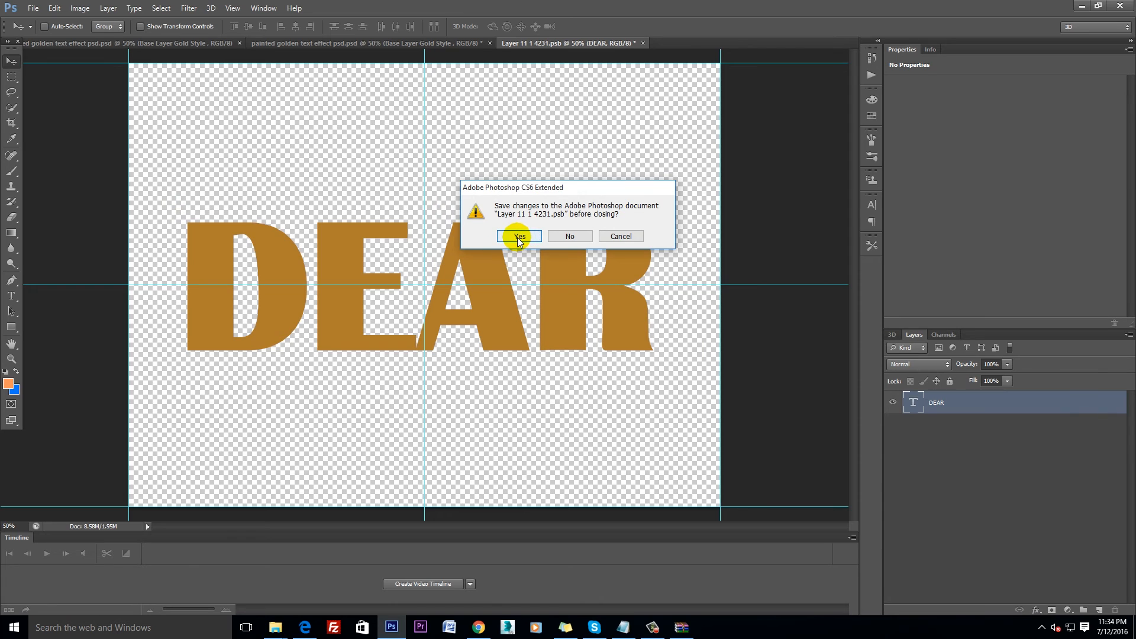
{"action": "left_click", "coordinate": [518, 236]}
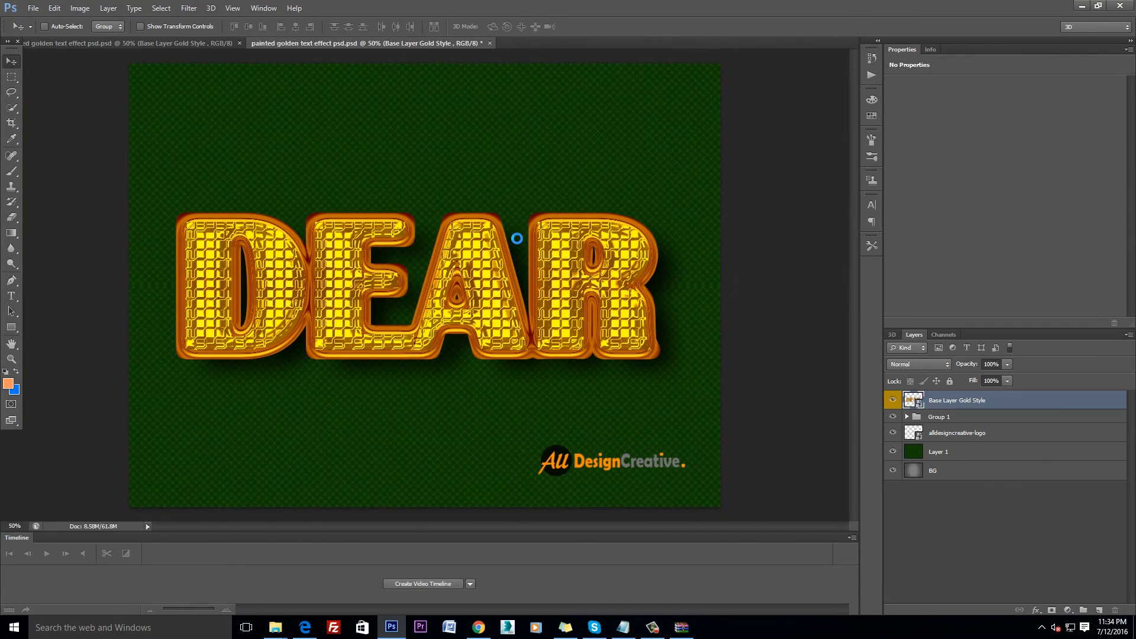